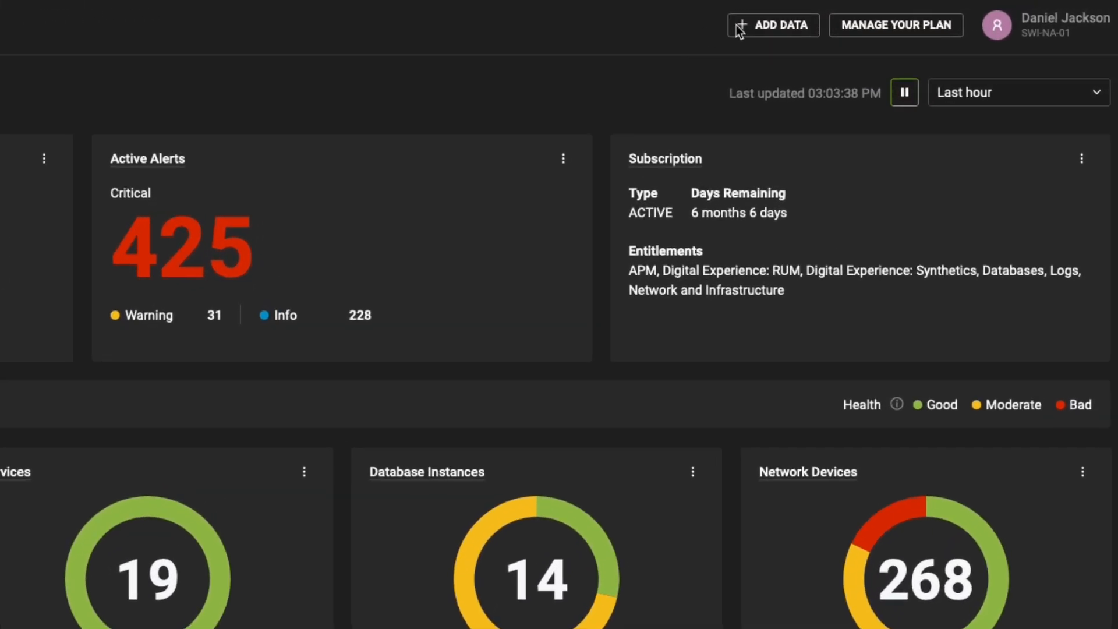
- Start the Add AWS Cloud Account wizard from Add Data, choosing AWS under Platforms
left_click(772, 24)
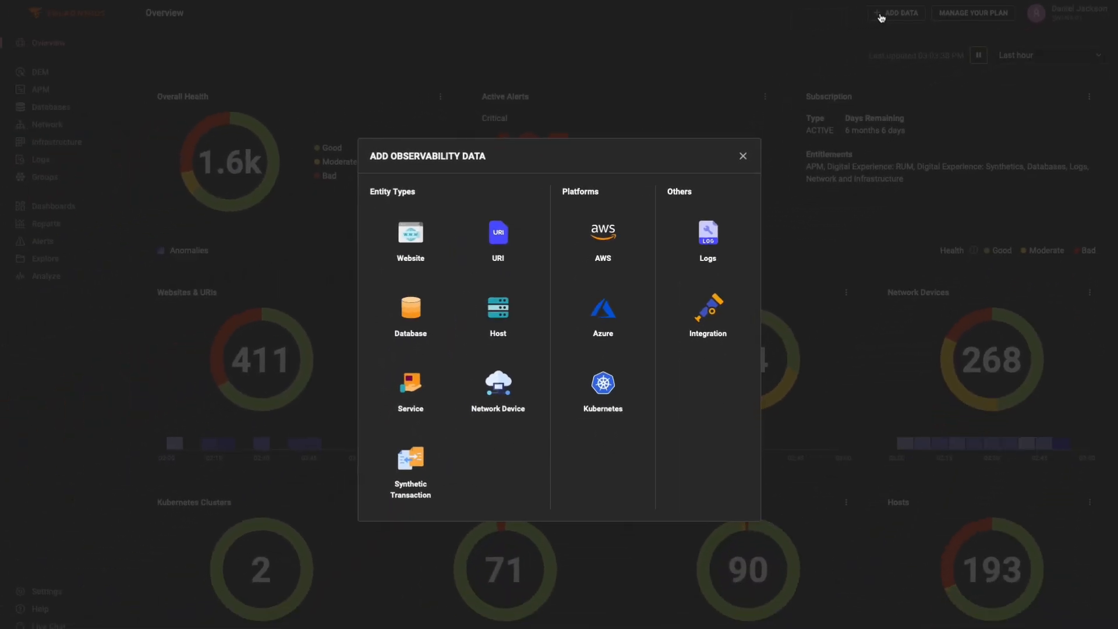
mouse_move(602, 237)
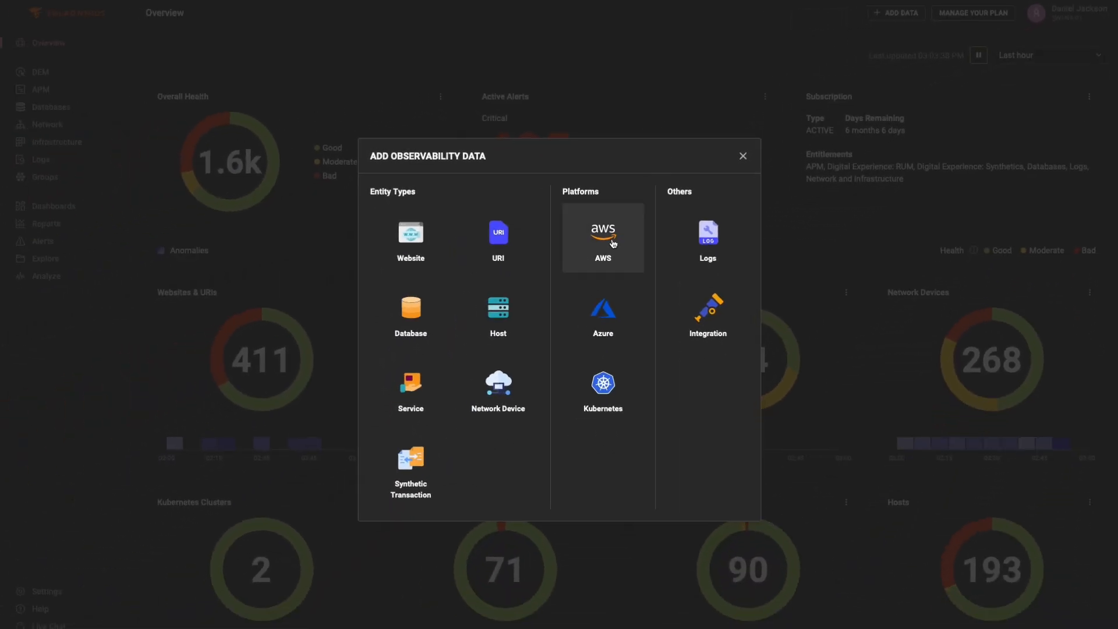
left_click(602, 237)
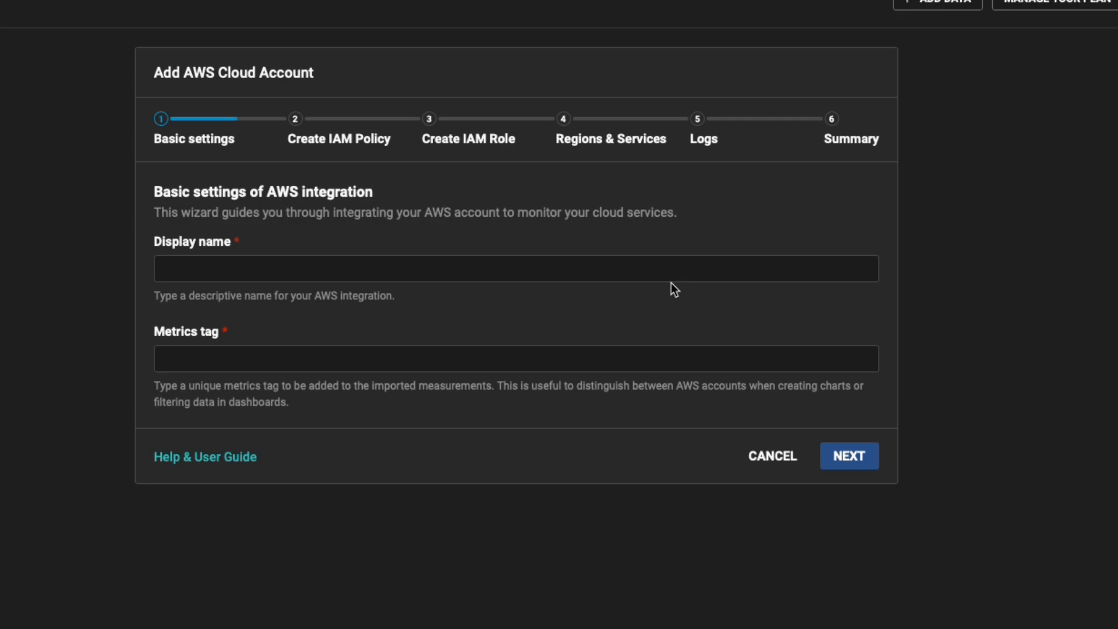
- Enter swo-aws-example-subscription as the display name, mirrored into the metrics tag
type("swo")
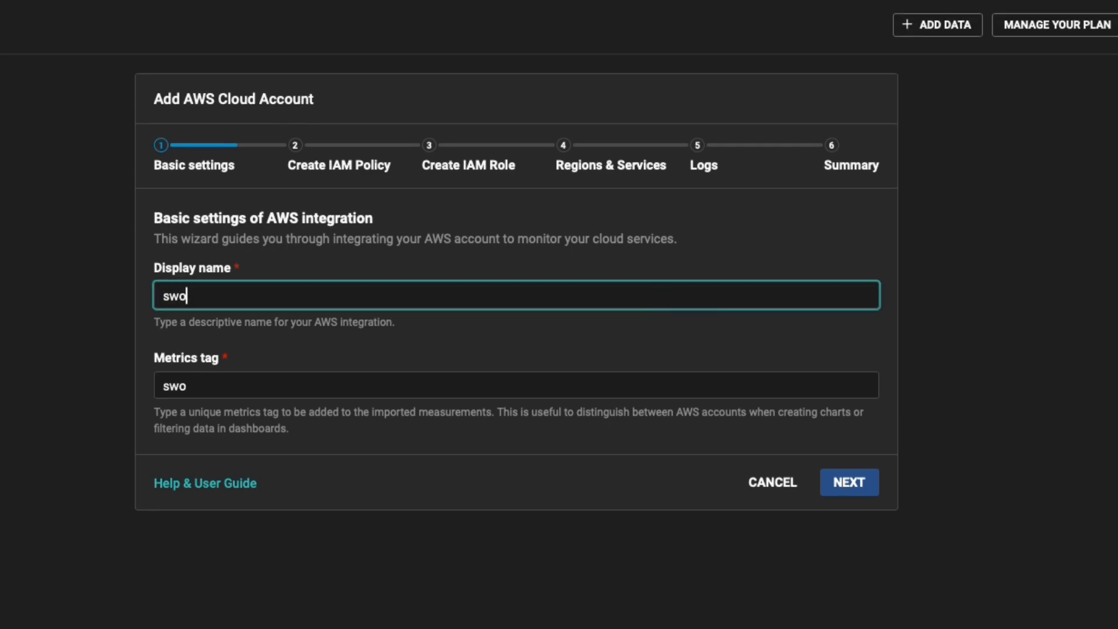
type("-aws-examp")
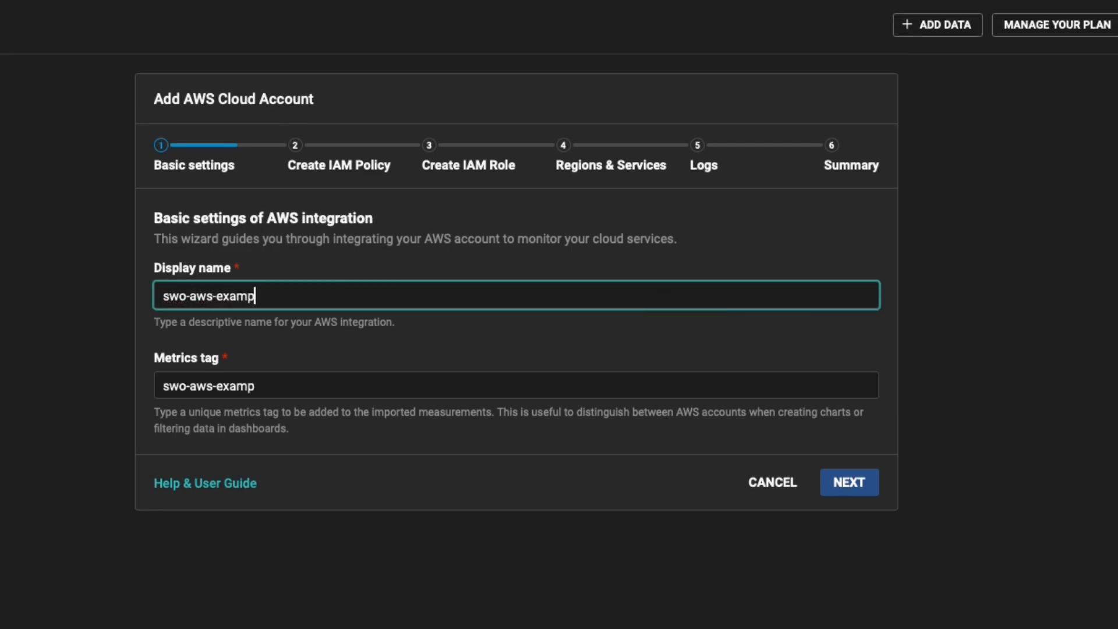
type("le-subscription")
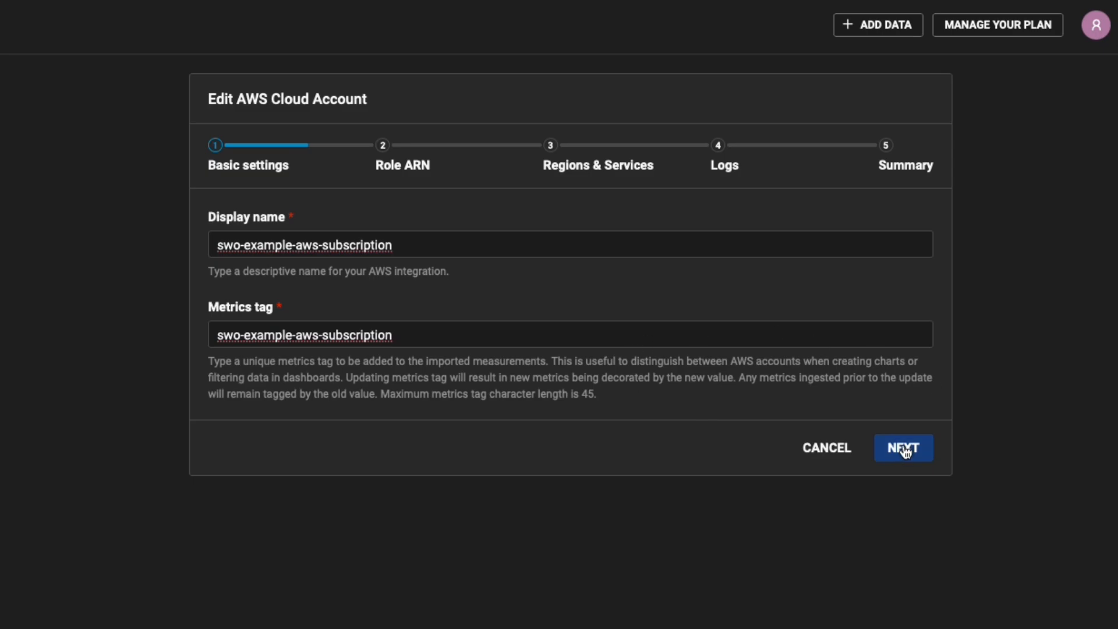
- Advance past basic settings and the Role ARN step with the IAM role ARN filled in
left_click(903, 447)
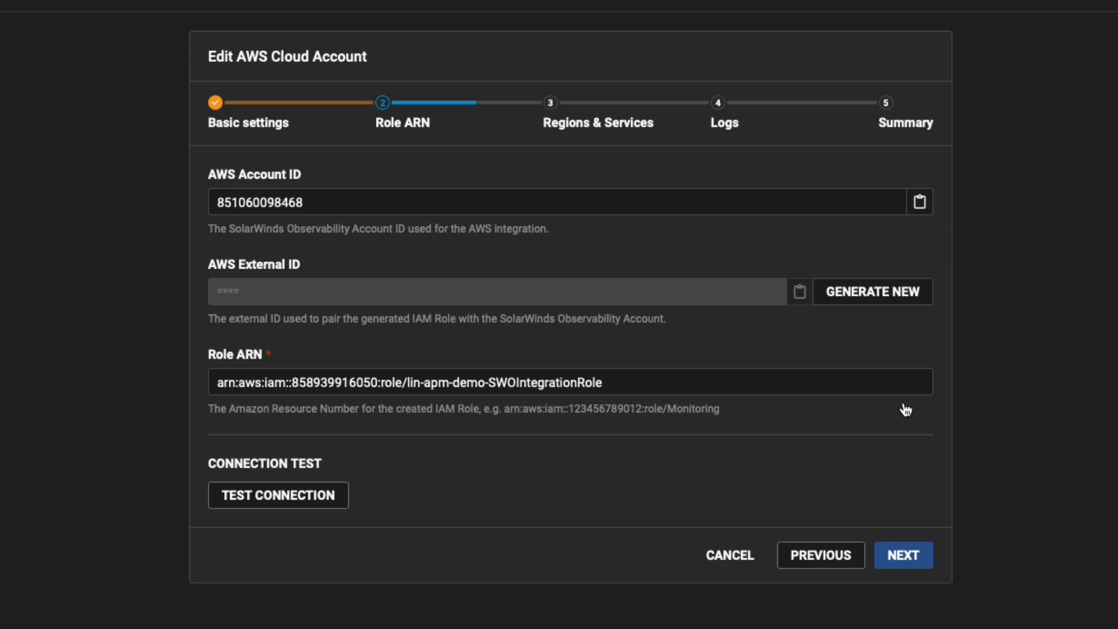
mouse_move(912, 412)
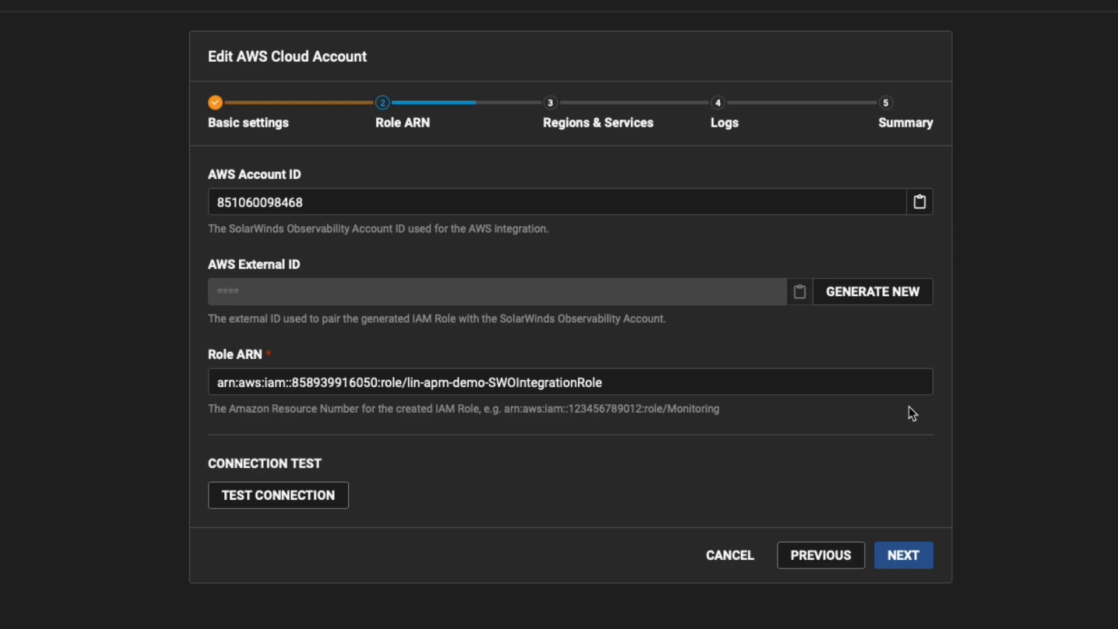
left_click(903, 554)
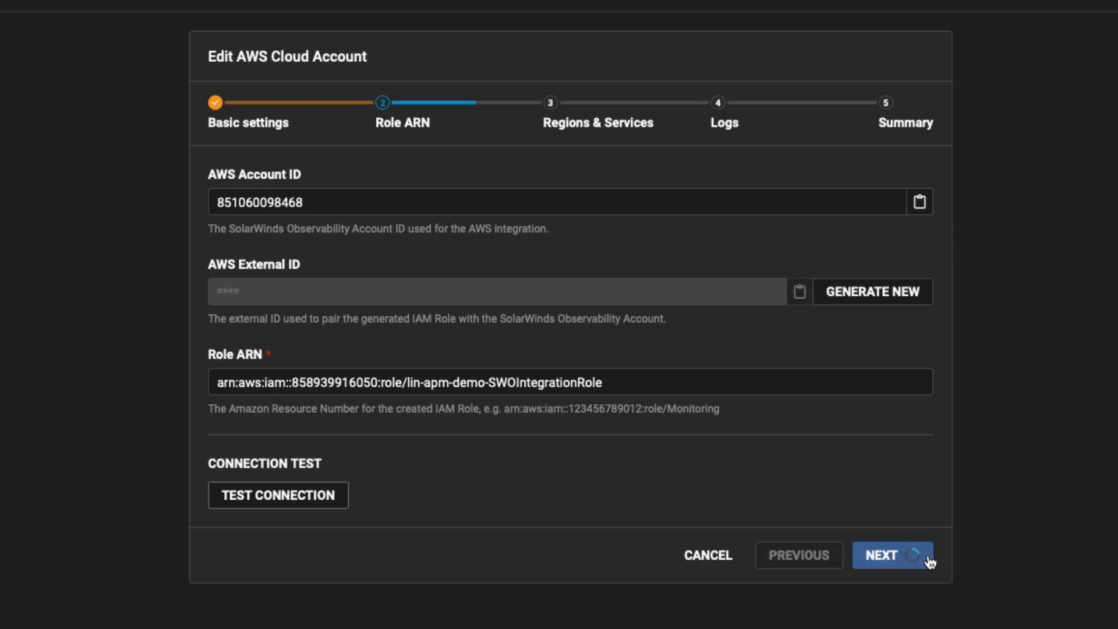
- Review the Add Regions & Services chooser and cancel, keeping us-east-1 with one Compute service
left_click(892, 555)
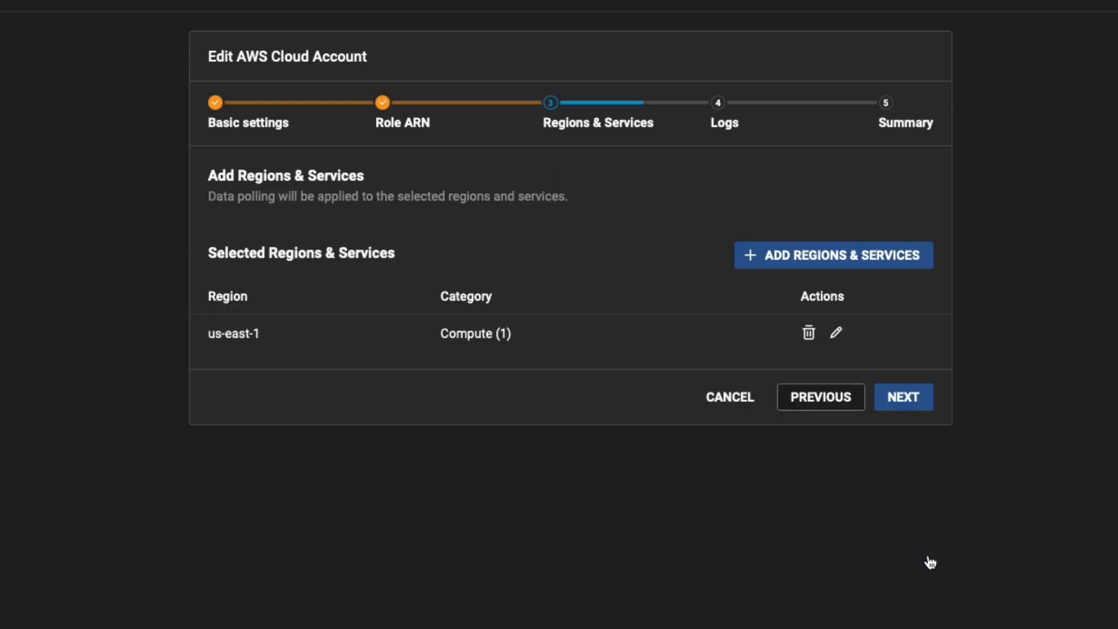
mouse_move(849, 341)
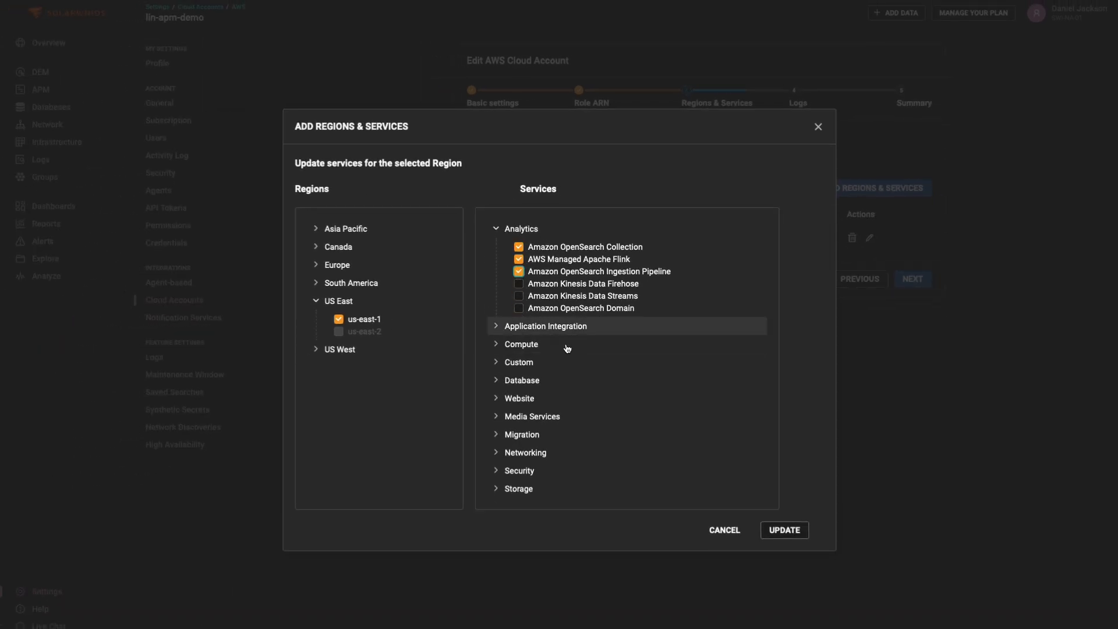
left_click(782, 530)
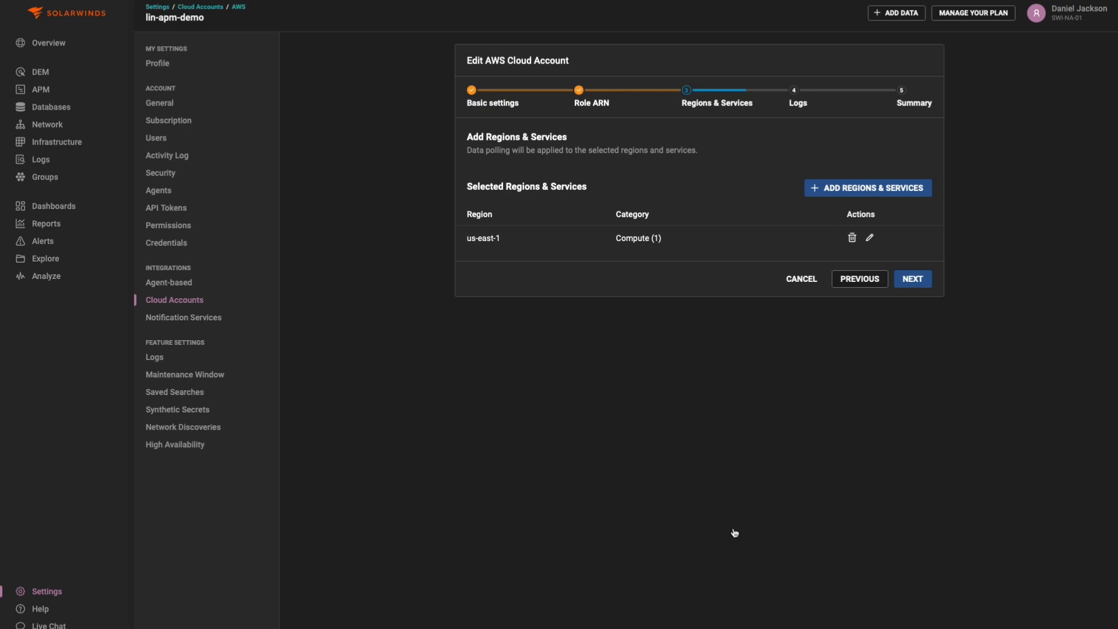
mouse_move(912, 278)
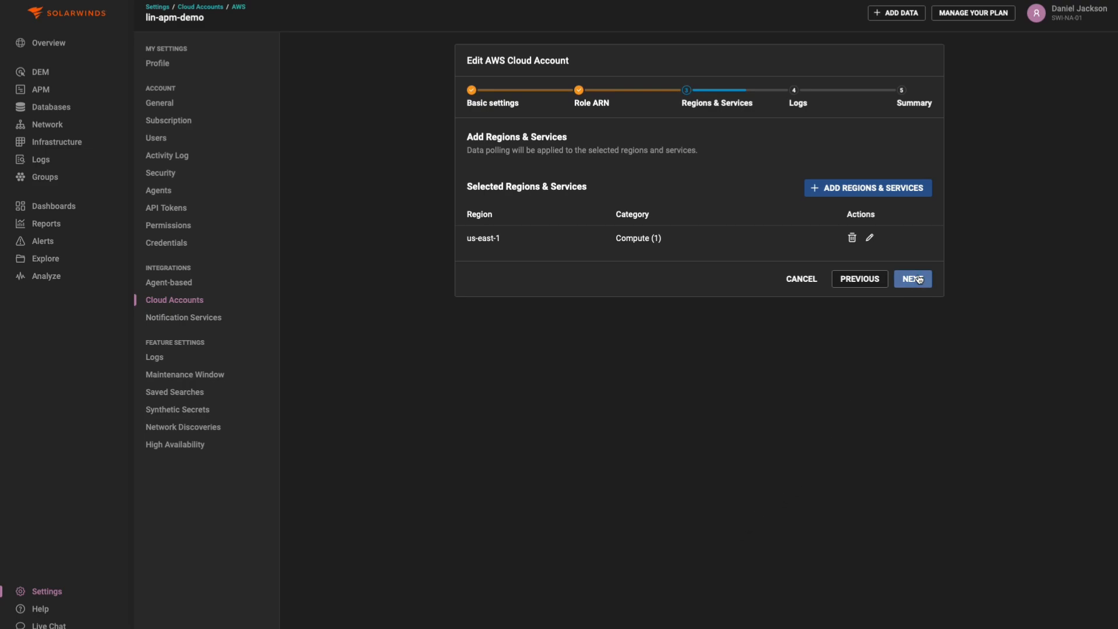
- Continue to the Logs step with the Lambda log collection instructions and OTLP endpoint
left_click(913, 278)
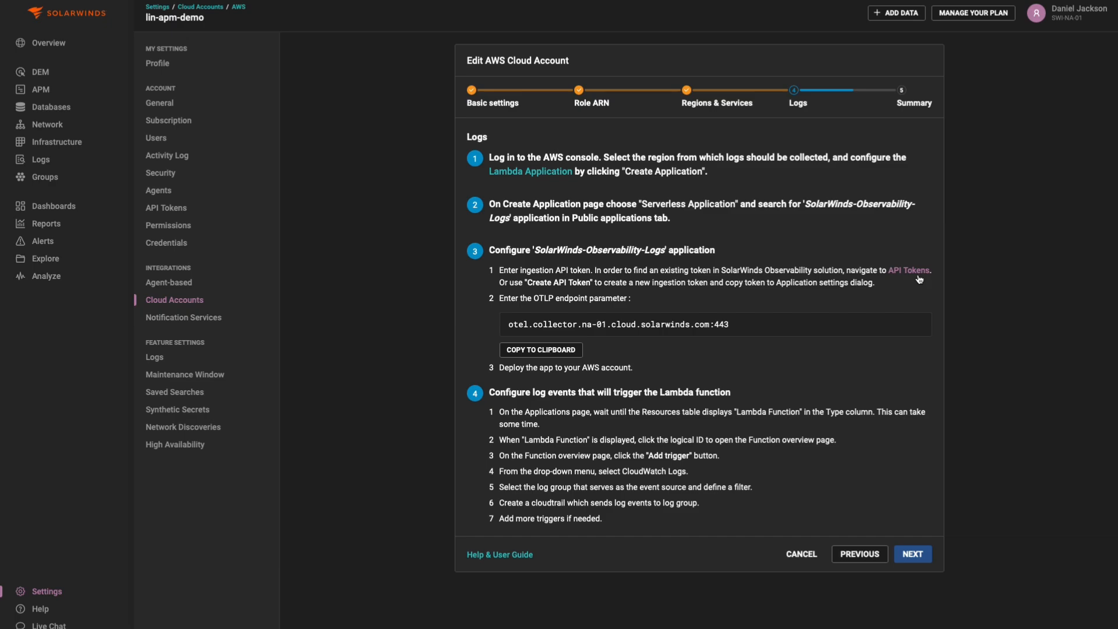
mouse_move(1058, 422)
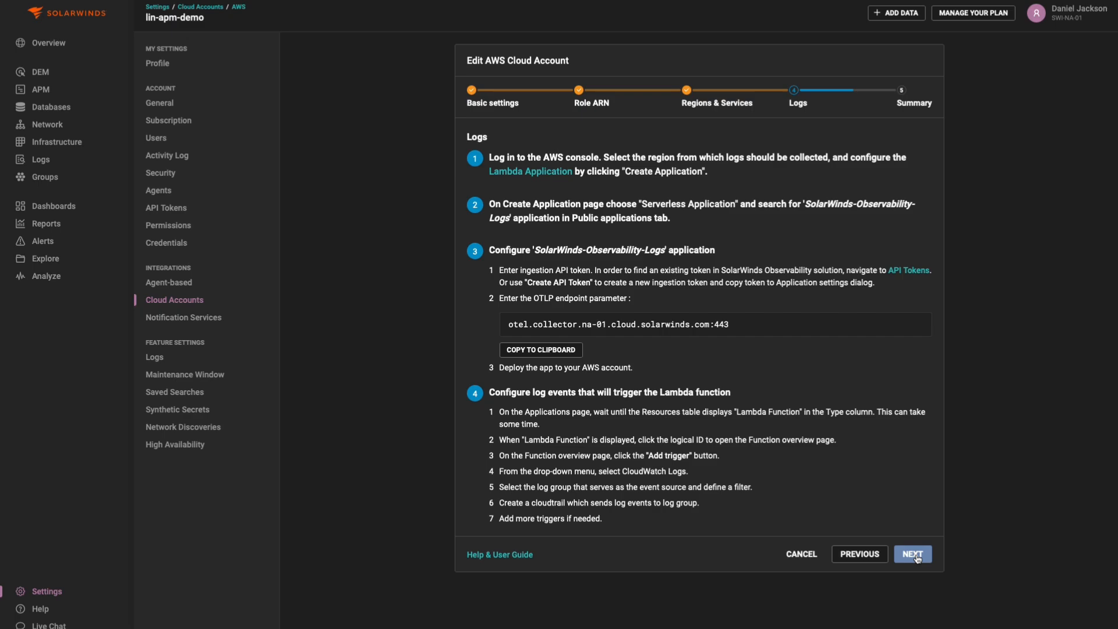
- Review the Summary and submit the AWS cloud account, landing on the accounts list
left_click(913, 554)
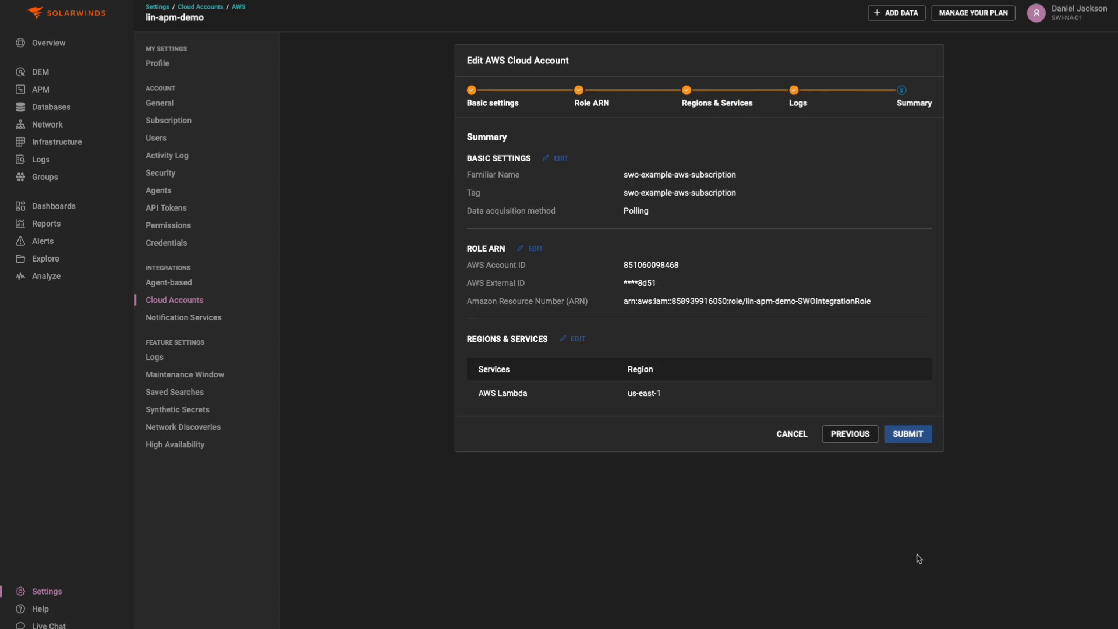
mouse_move(924, 487)
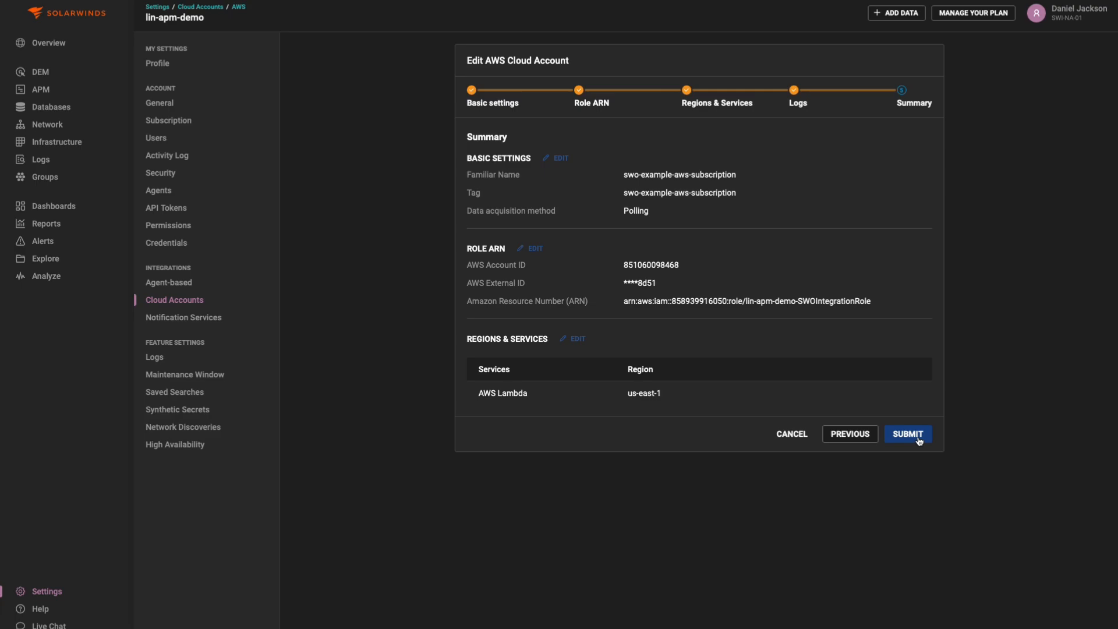
left_click(907, 433)
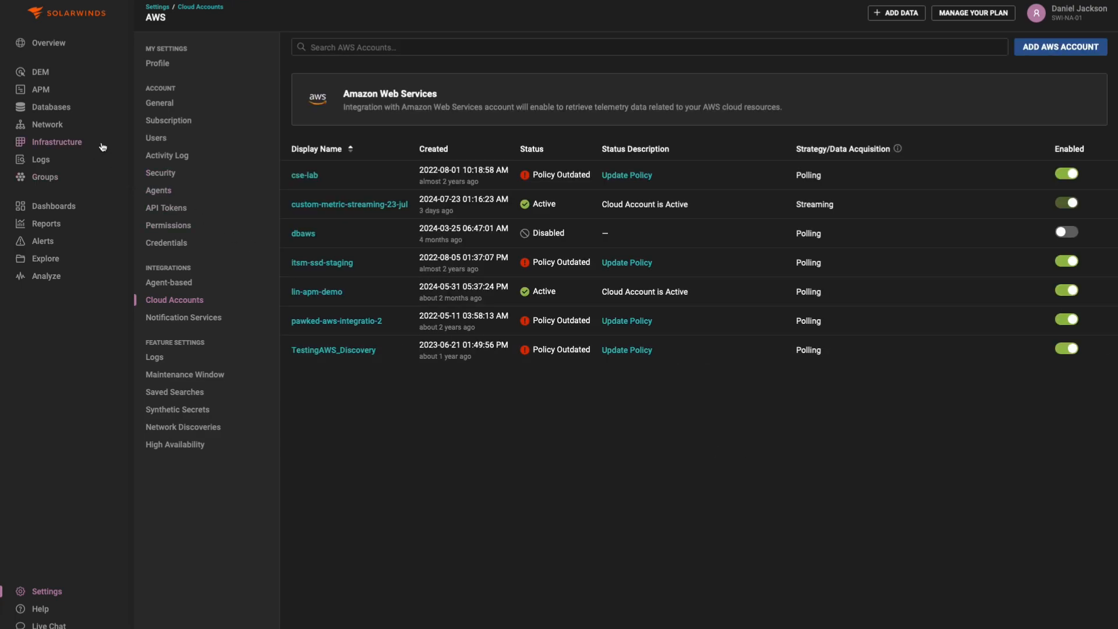
- View lin-apm-demo as Active under Infrastructure > AWS, then return to Settings > Cloud Accounts
left_click(57, 142)
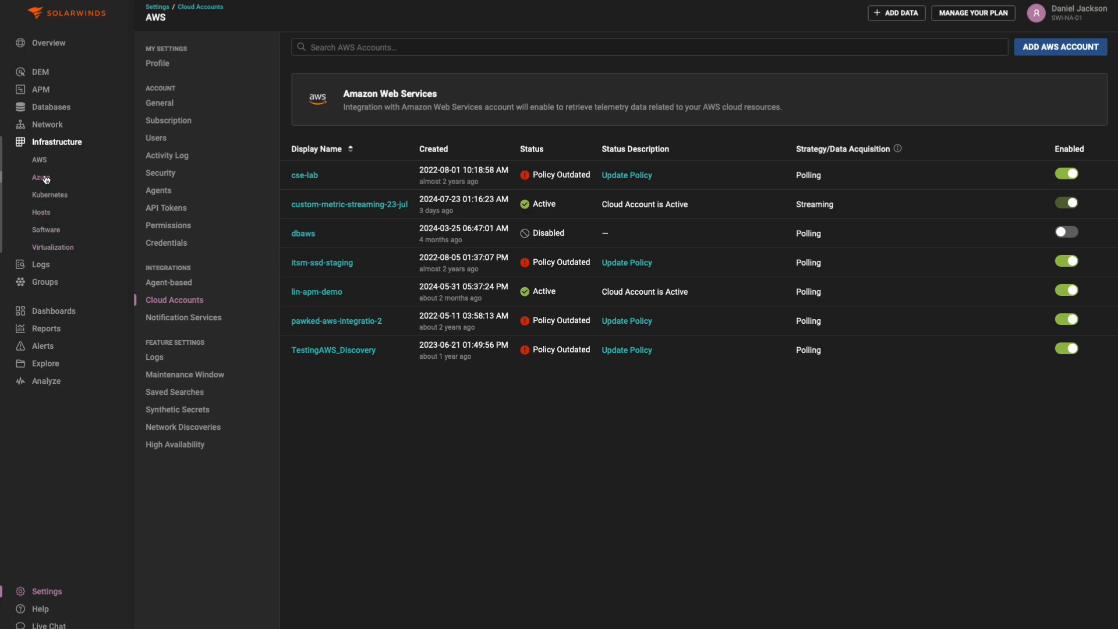
left_click(38, 159)
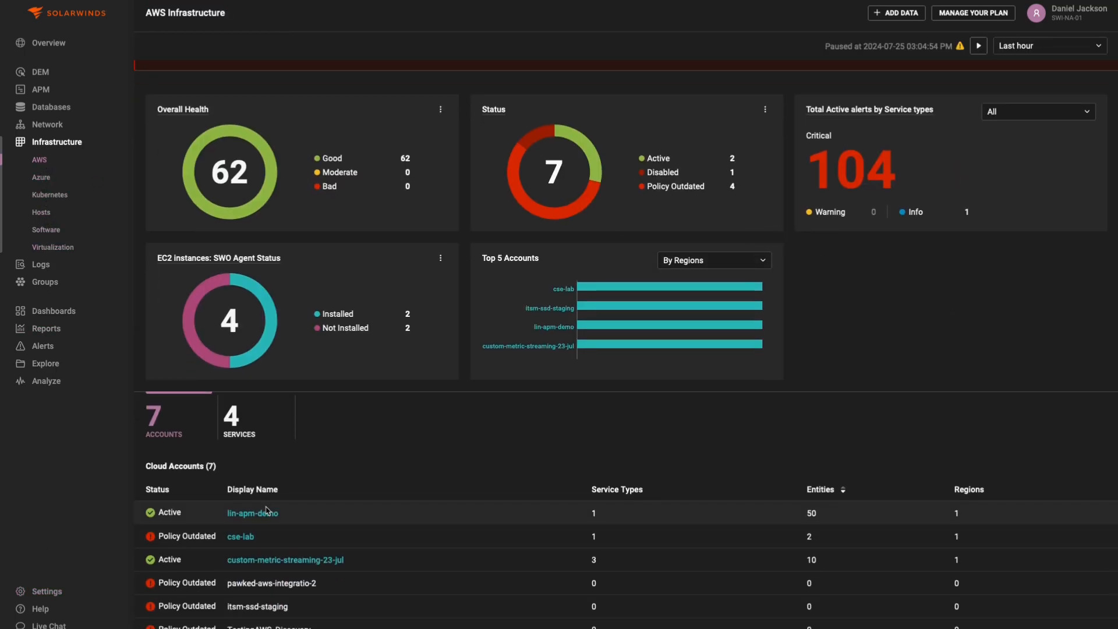
left_click(251, 513)
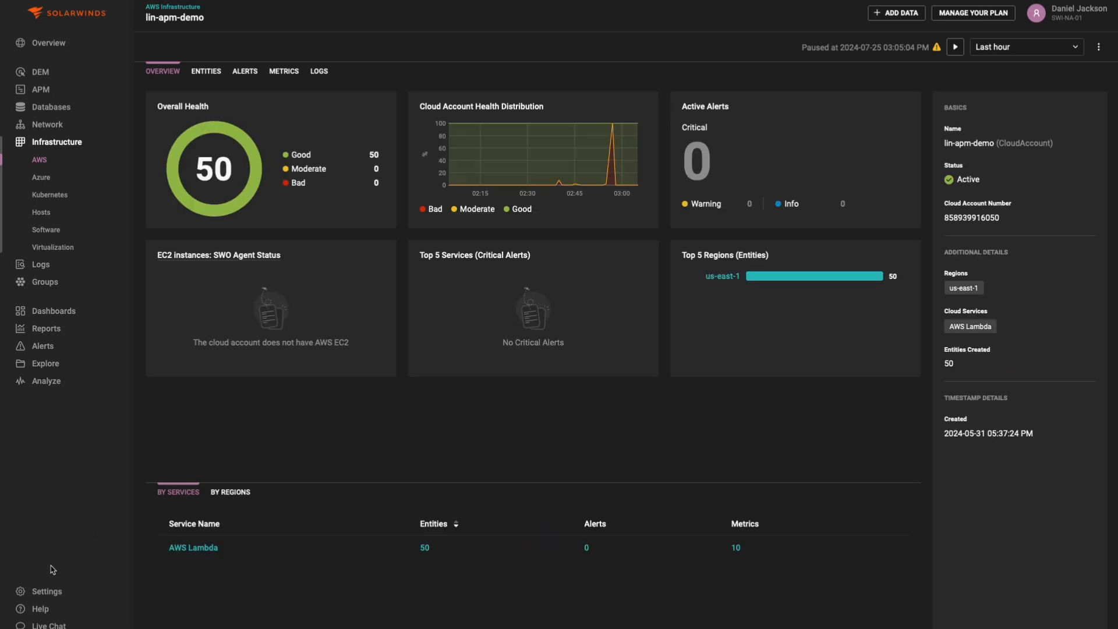
left_click(45, 590)
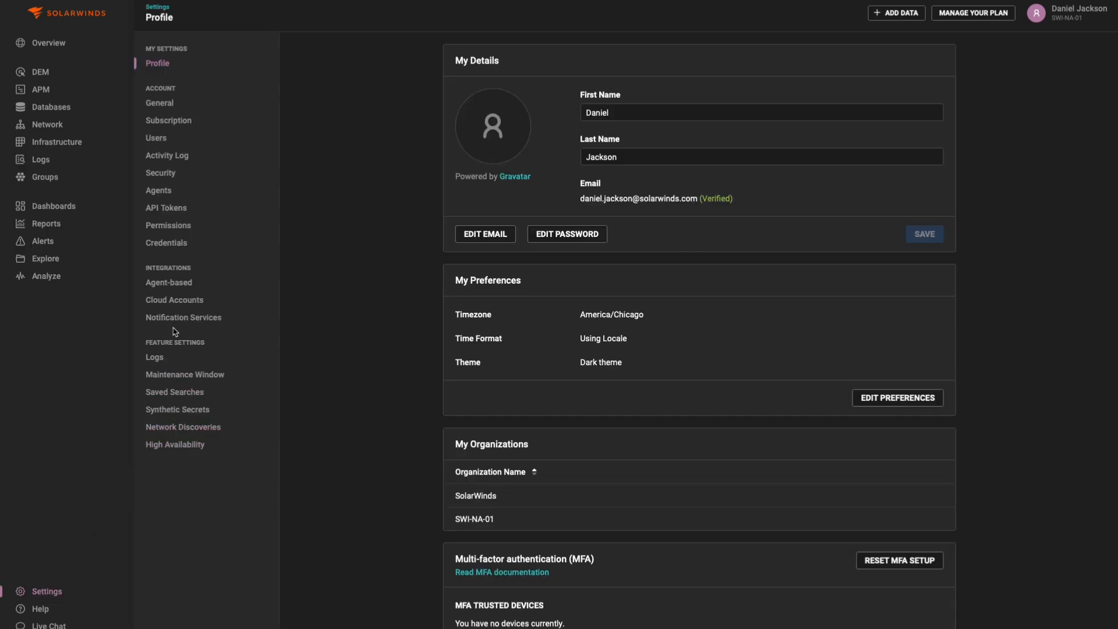
left_click(174, 300)
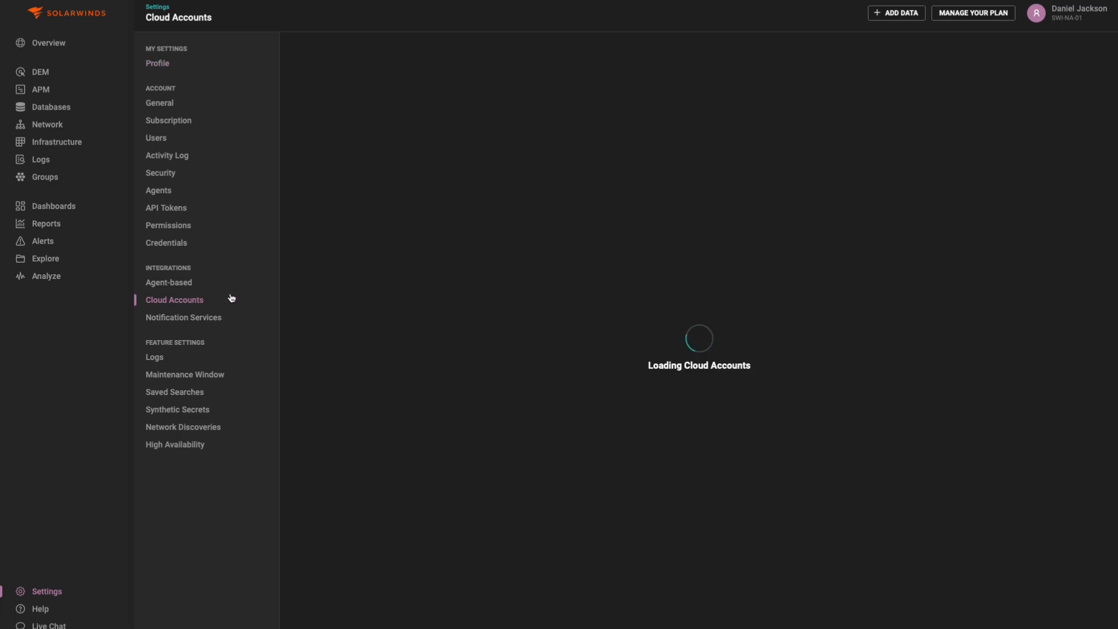